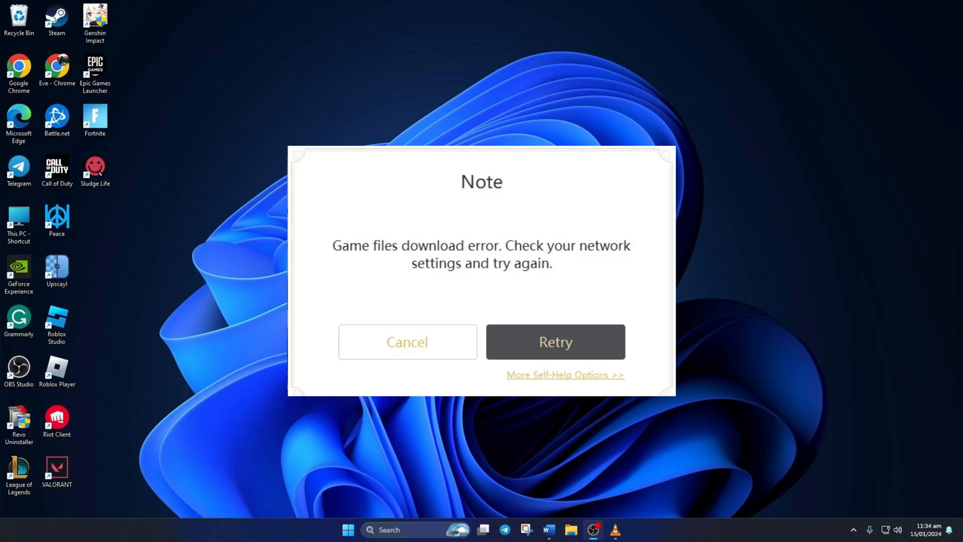
Dismiss the 'Game files download error' dialog with Cancel to clear the desktop
click(554, 341)
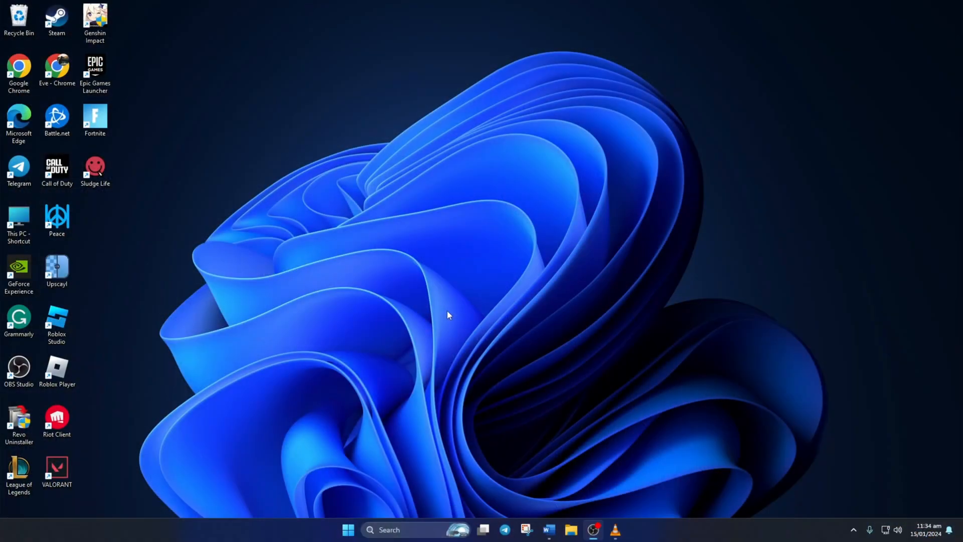
Turn Microsoft Defender Firewall off for the Domain network, approving the UAC prompt
click(393, 529)
text(firewall)
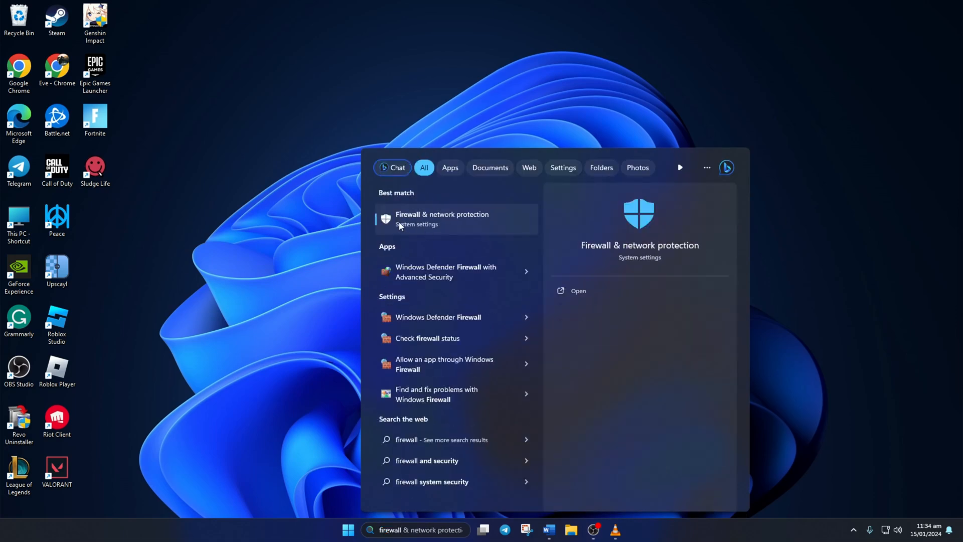
click(443, 219)
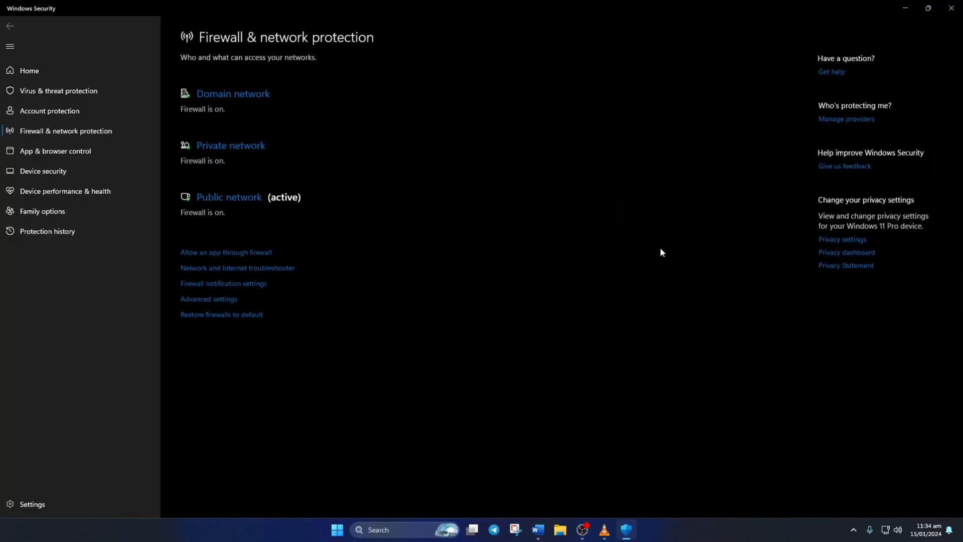
click(232, 93)
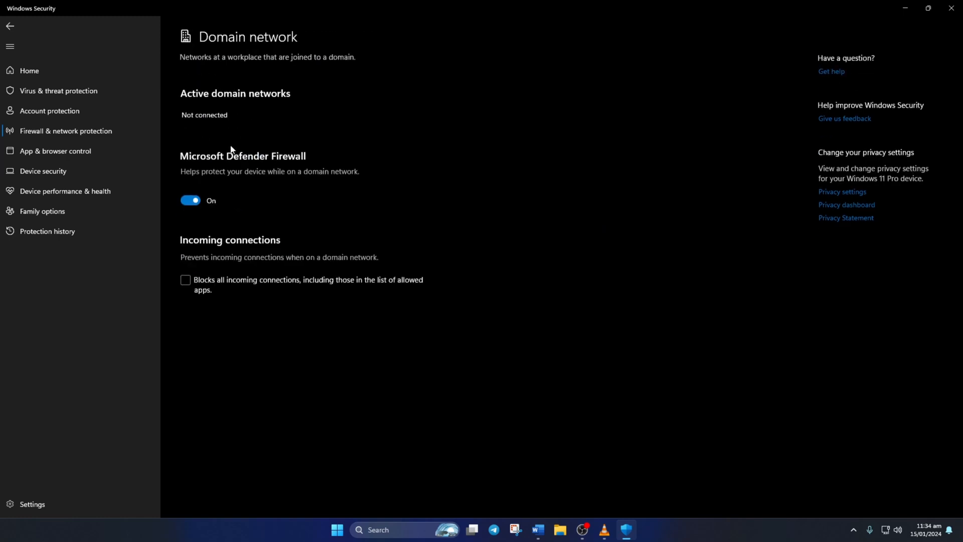
click(191, 200)
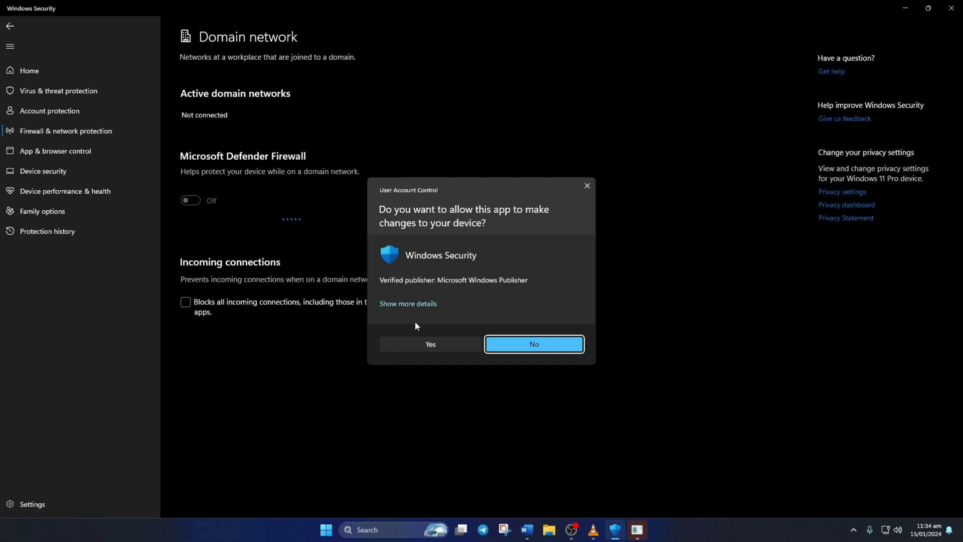
click(533, 344)
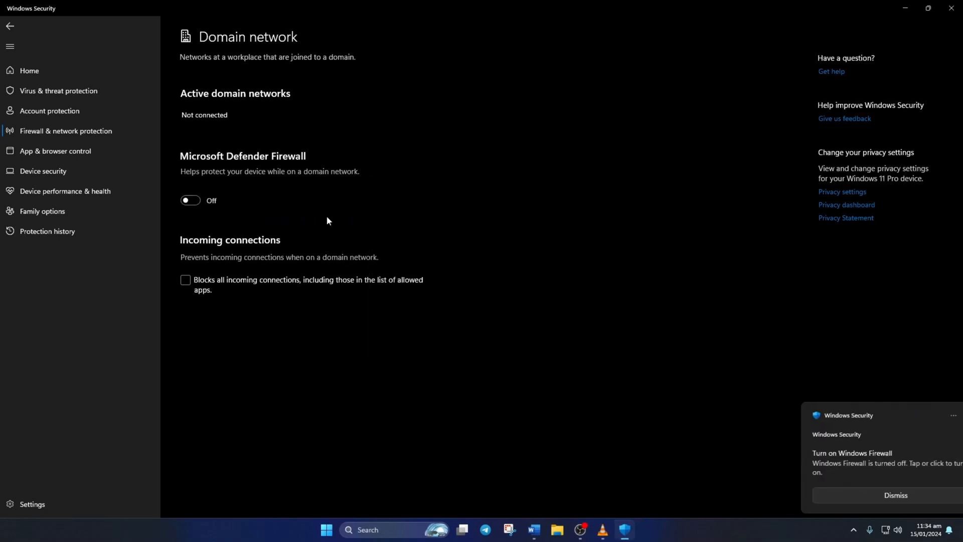
click(10, 25)
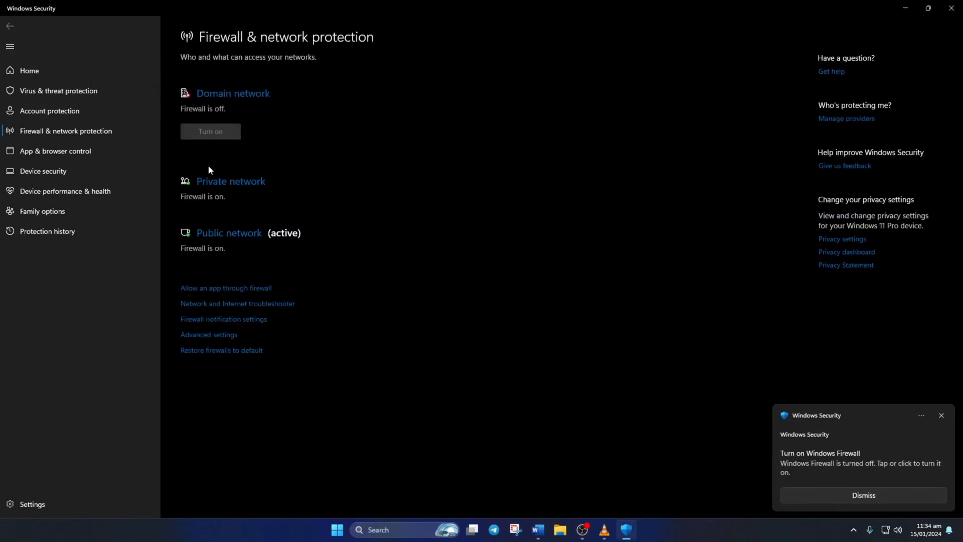
Turn the Private network firewall off, approving the UAC prompt
click(222, 350)
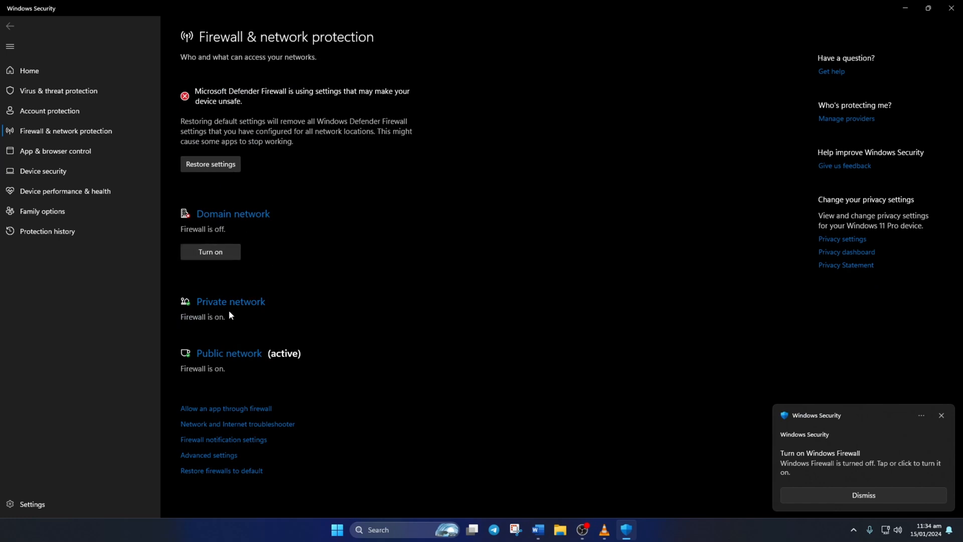
click(231, 301)
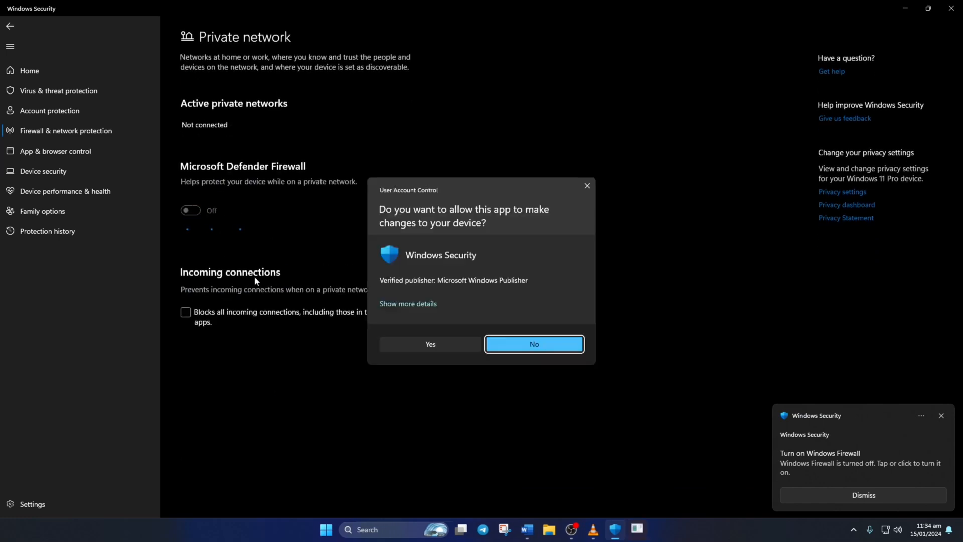
click(533, 344)
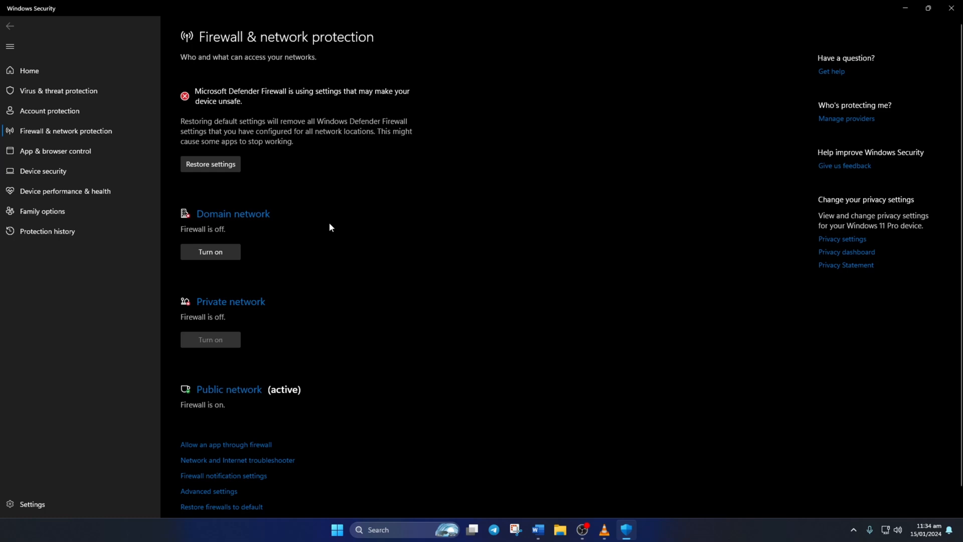
Turn the Public network firewall off, then close Windows Security
scroll(down, 3)
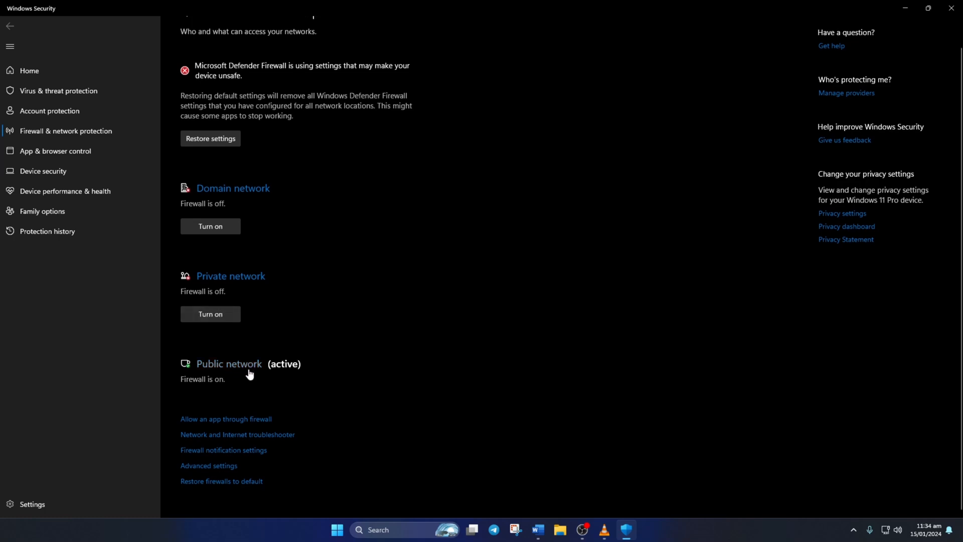
click(229, 363)
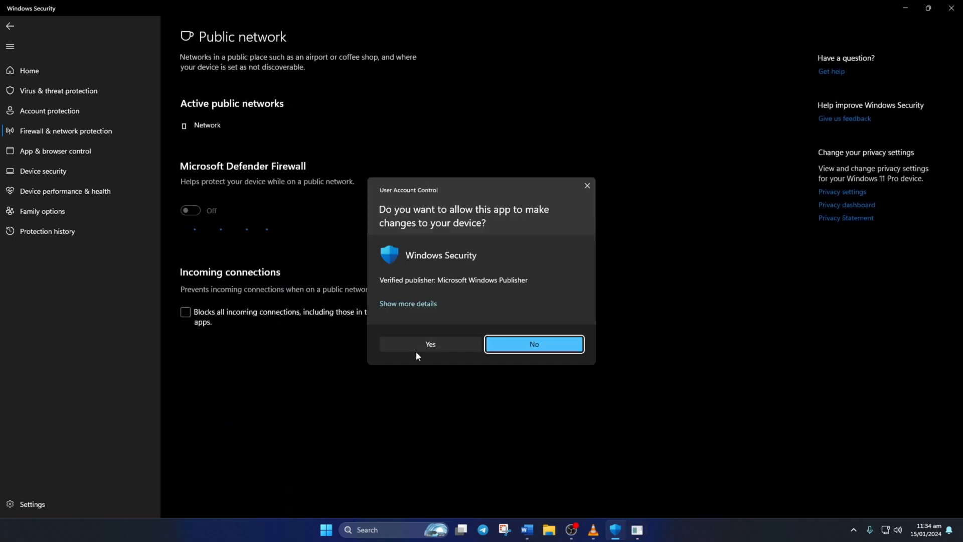
click(533, 344)
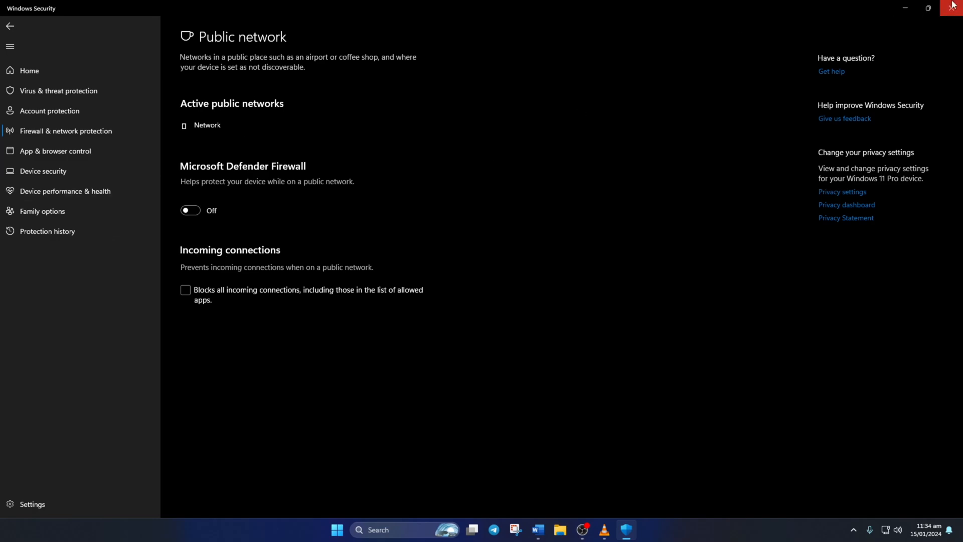
click(952, 8)
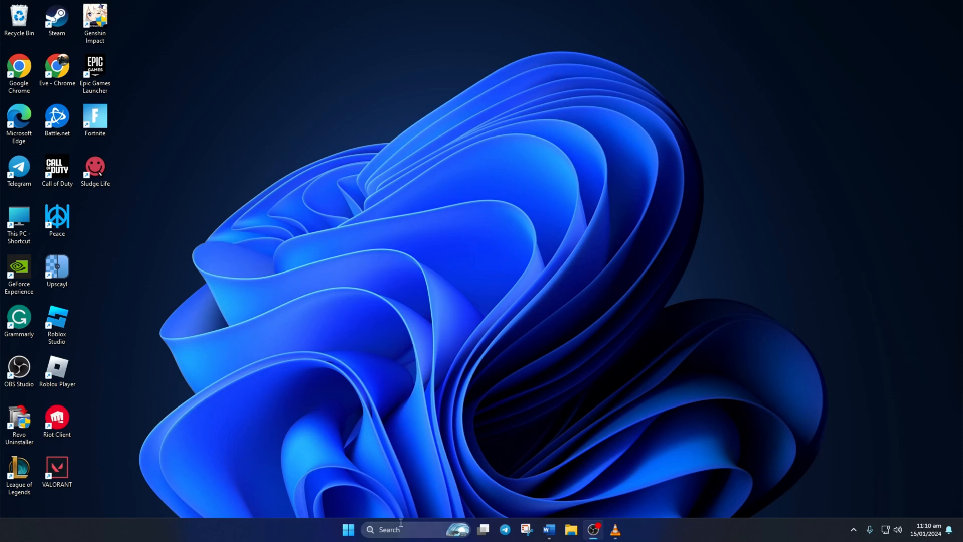
Launch Command Prompt as administrator via search 'cmd' and maximize it
text(cmd)
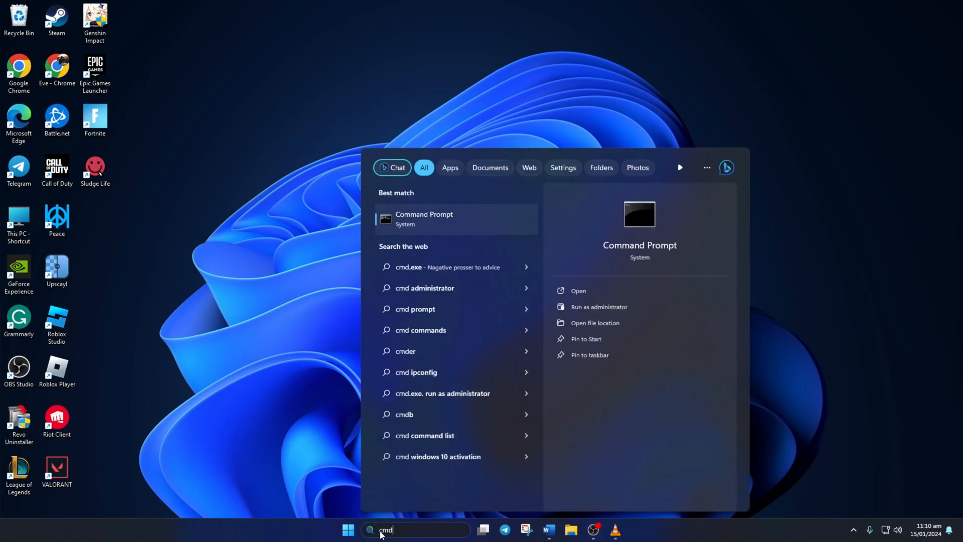
mouse_move(447, 221)
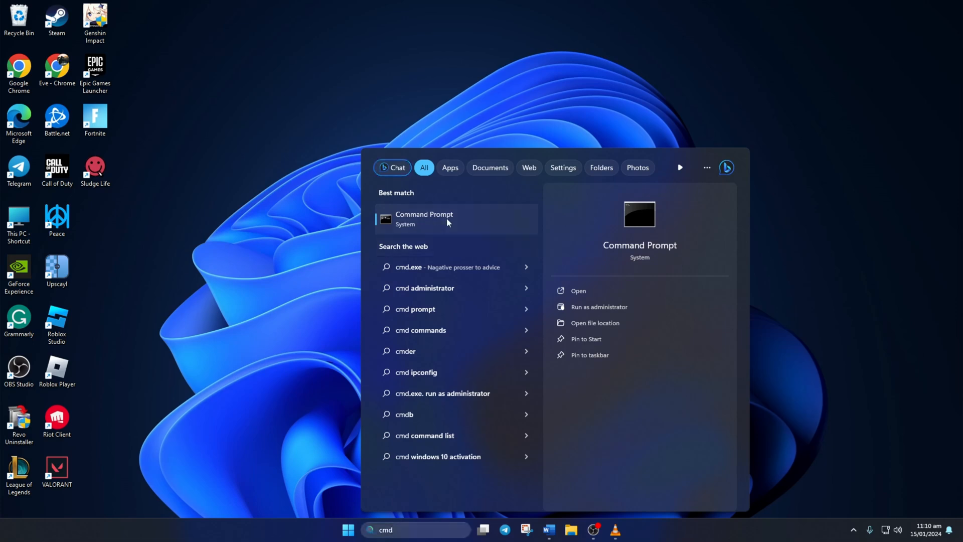
click(599, 307)
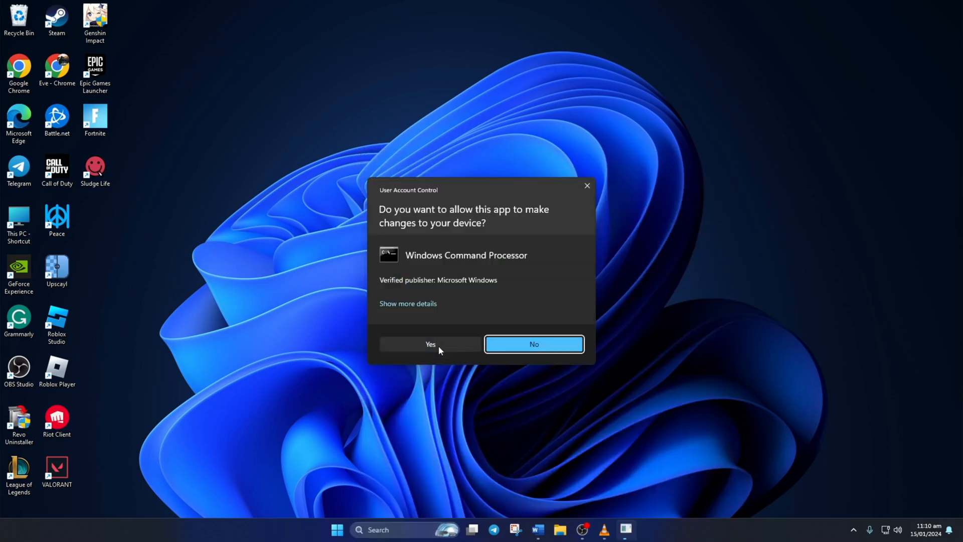
click(430, 344)
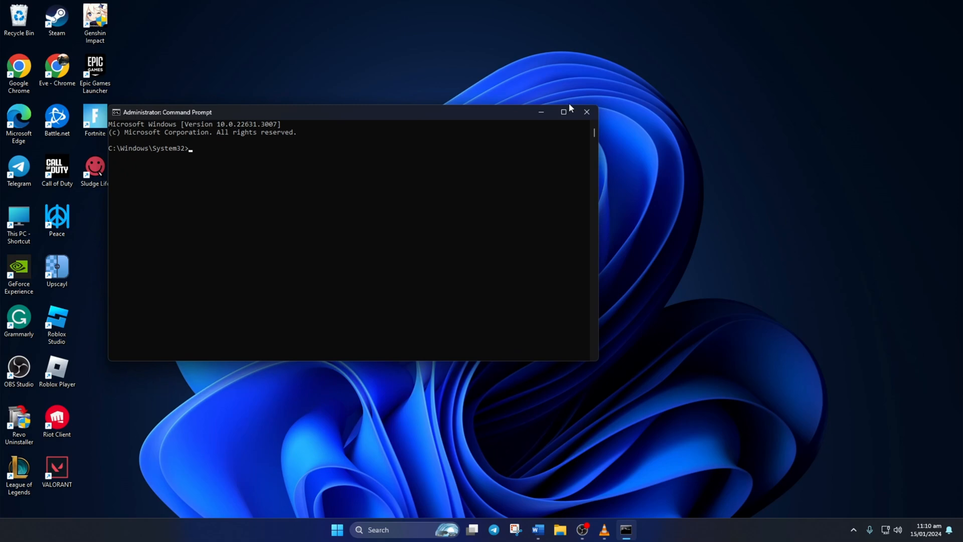
click(563, 112)
text(netsh winsock reset)
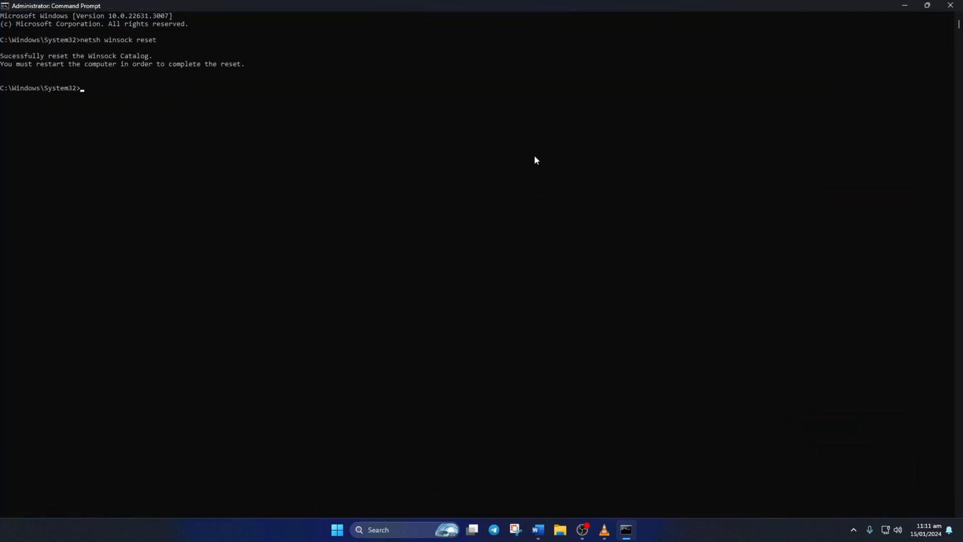
Run ipconfig /flushdns, /release, /renew and netsh int ip reset
text(ipconfig)
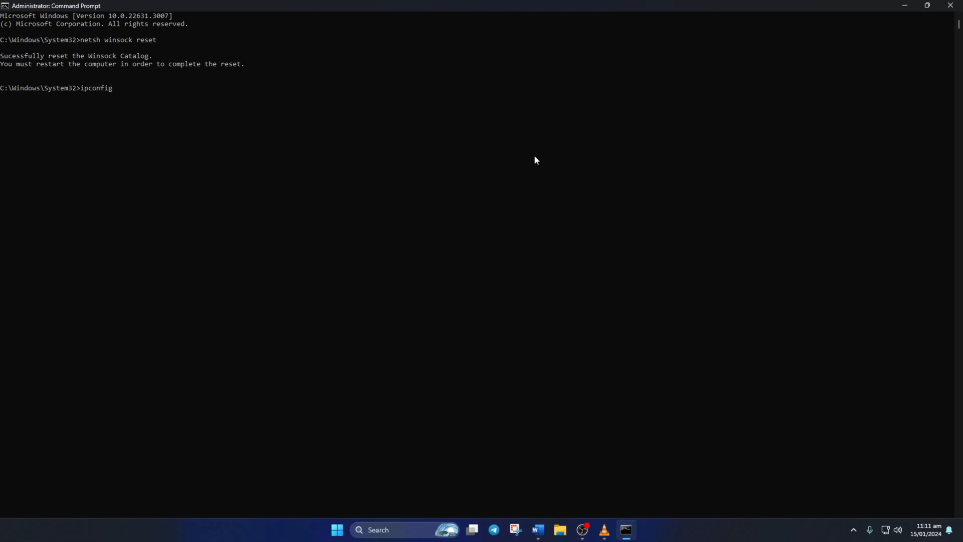
text(/flushdns)
text(nets)
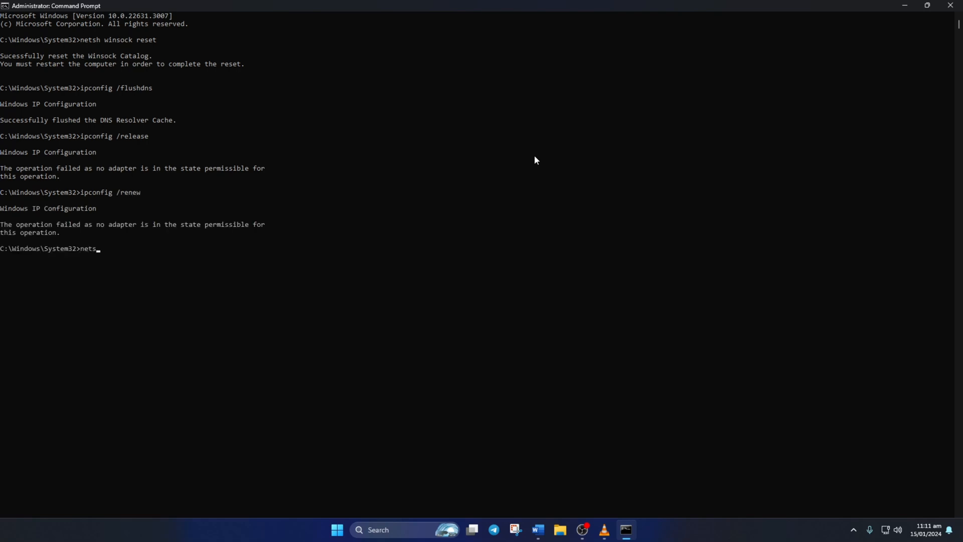
text(h int ip reset)
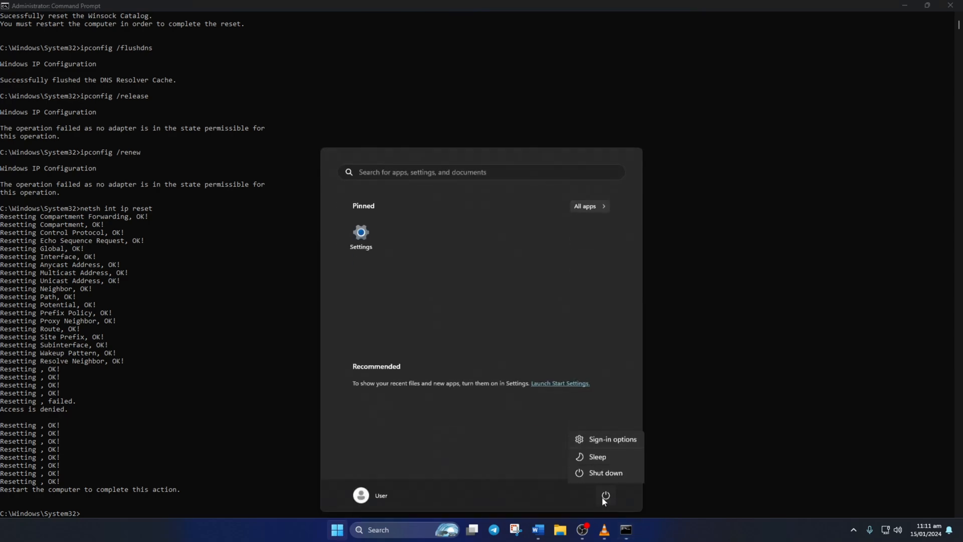
Restart the PC from the Start menu to finish the network reset
click(605, 495)
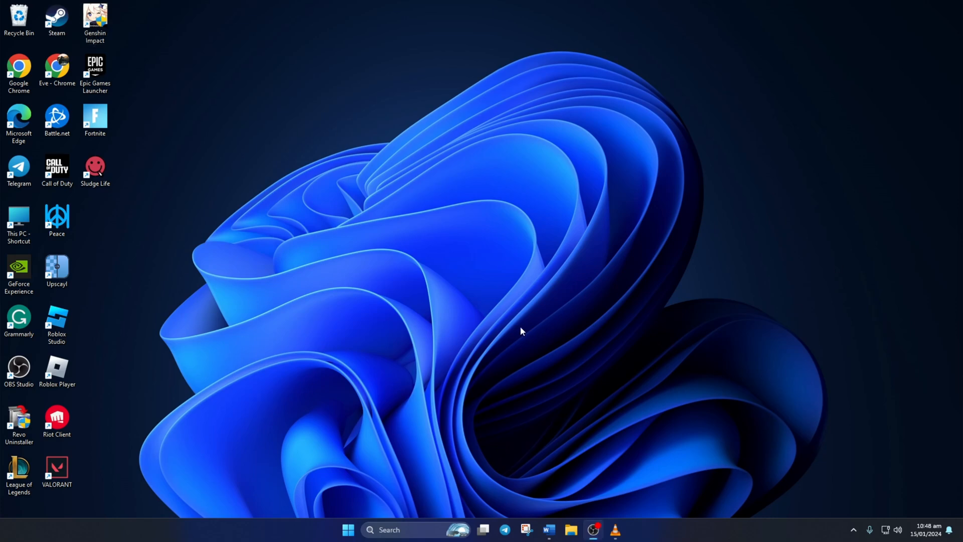
Ping 1.1.1.1 and 8.8.8.8 from cmd, then go to Settings > Network & internet > Ethernet
text(cmd)
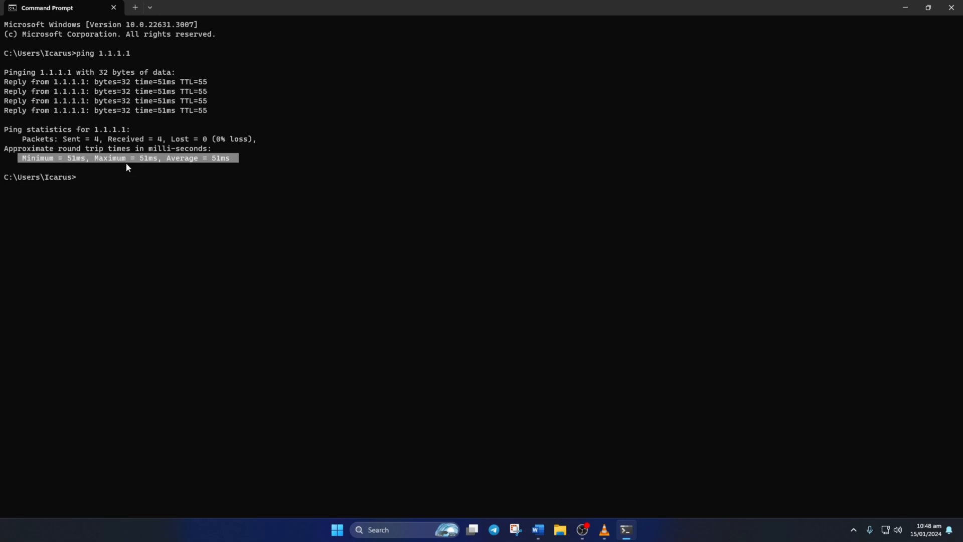
mouse_move(103, 216)
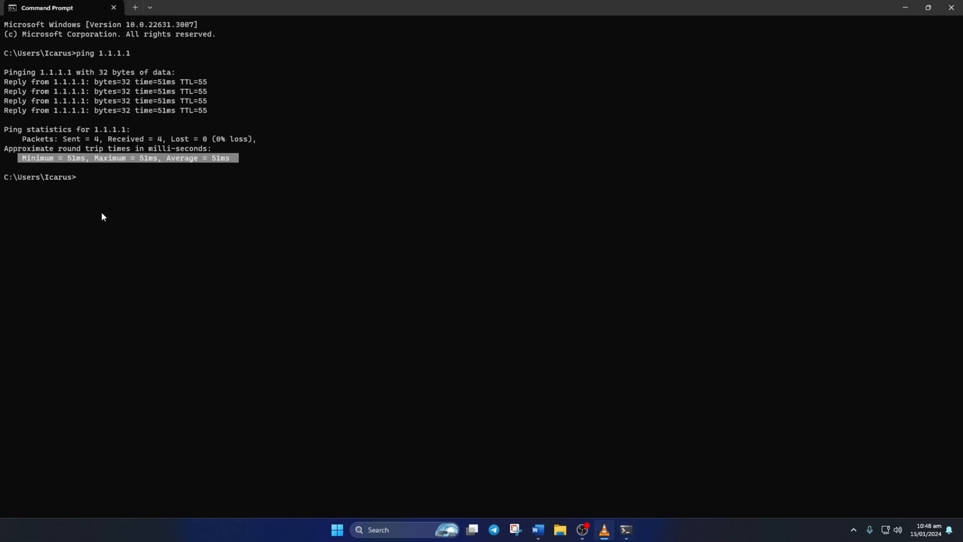
text(ping)
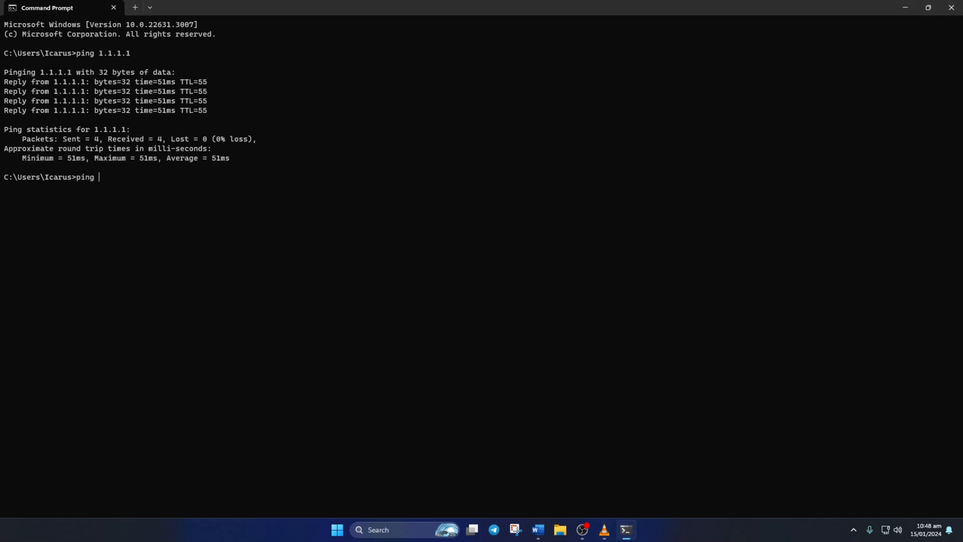
text(8.8.8.8)
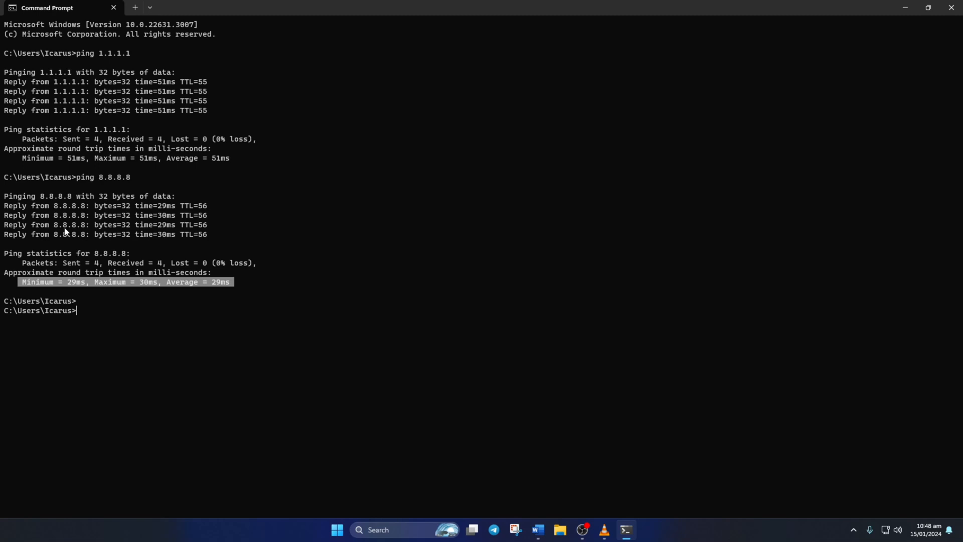
click(372, 460)
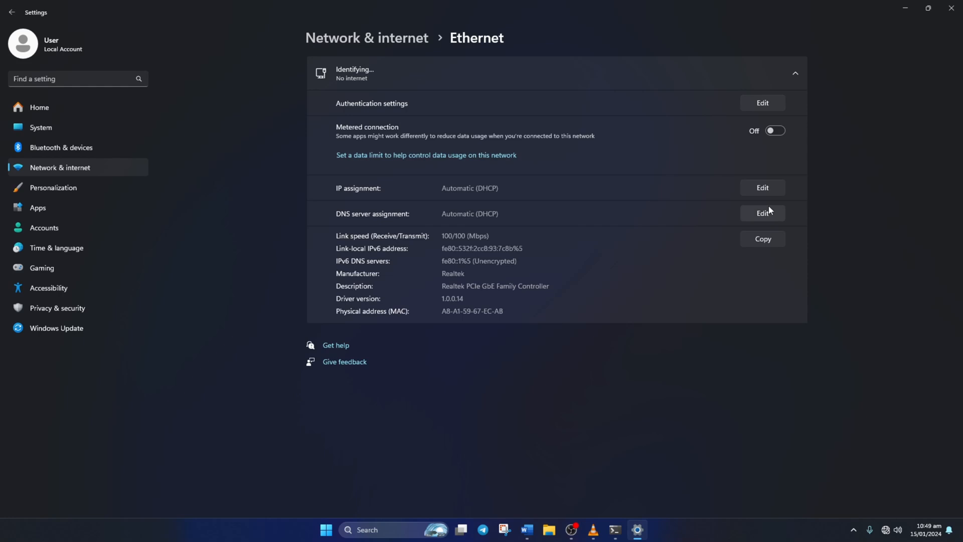
Set Ethernet DNS server assignment to Manual with IPv4 entries enabled
click(762, 213)
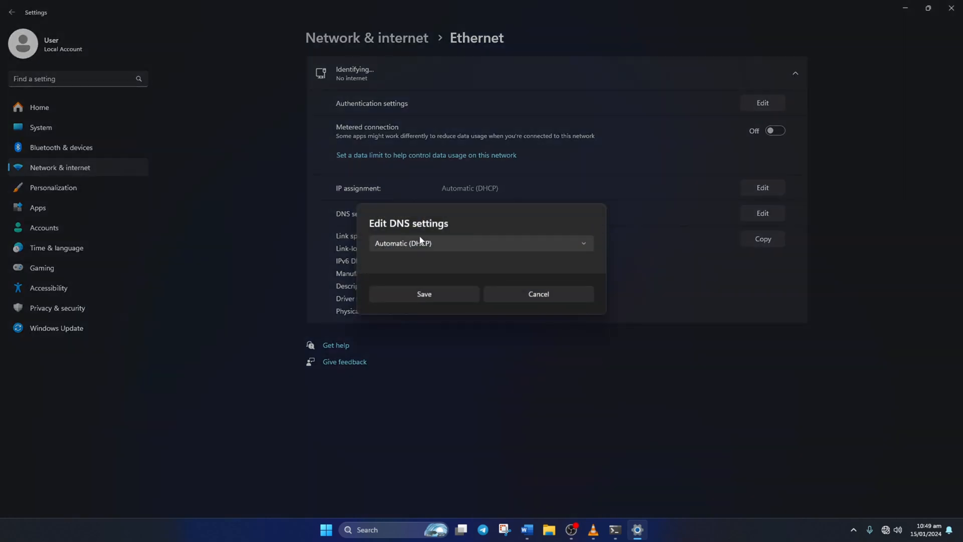
click(481, 243)
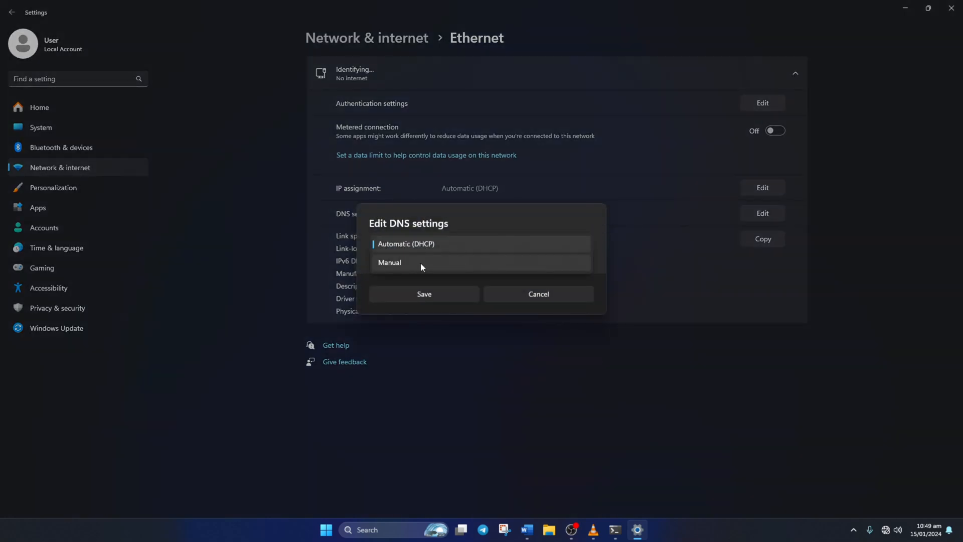
click(389, 262)
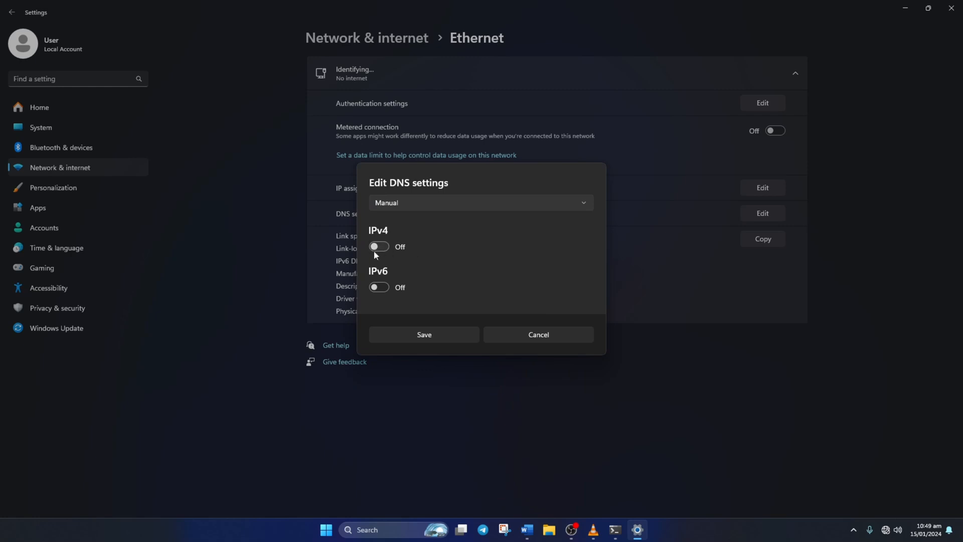
click(379, 247)
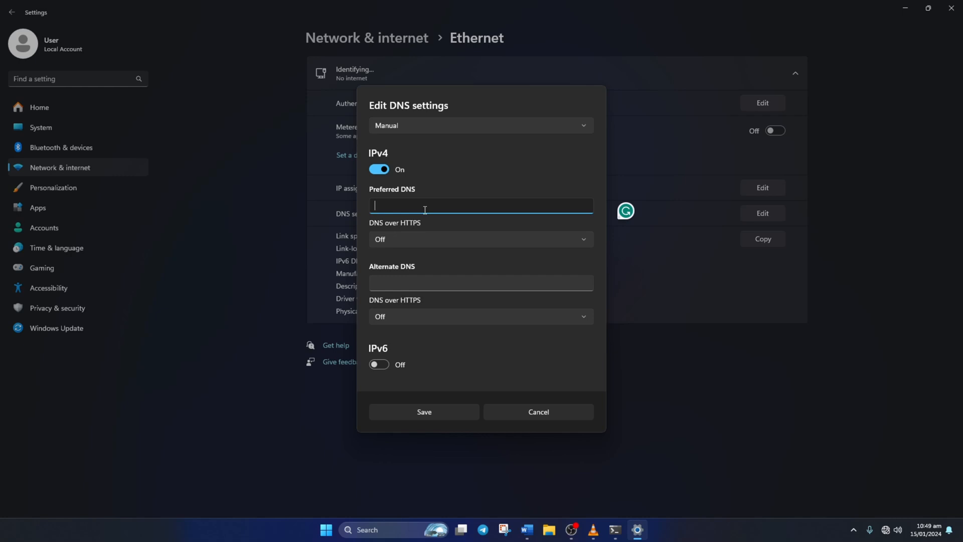
Enter Preferred DNS 8.8.8.8 and Alternate 8.8.4.4 (replacing 1.1.1.1/1.0.0.1) and save
text(1.1.1.1)
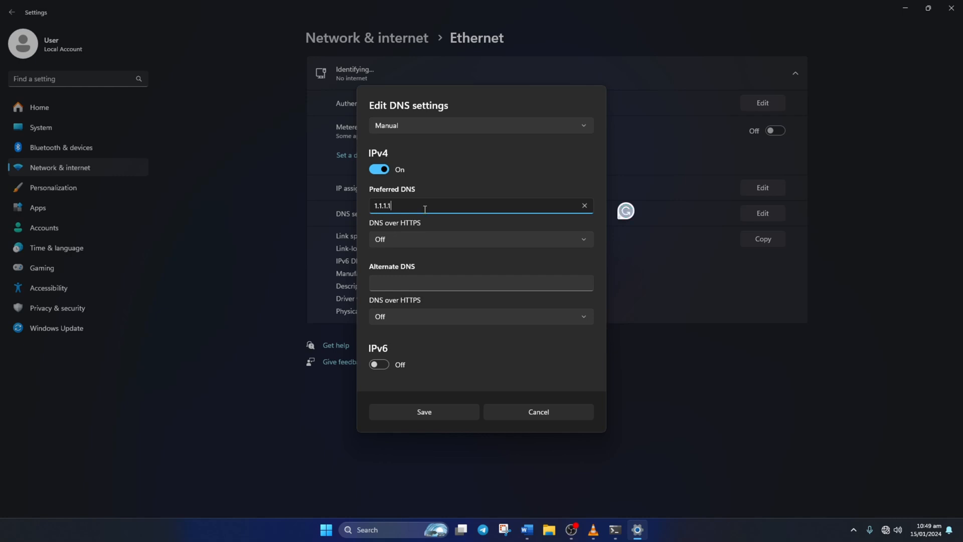
click(480, 282)
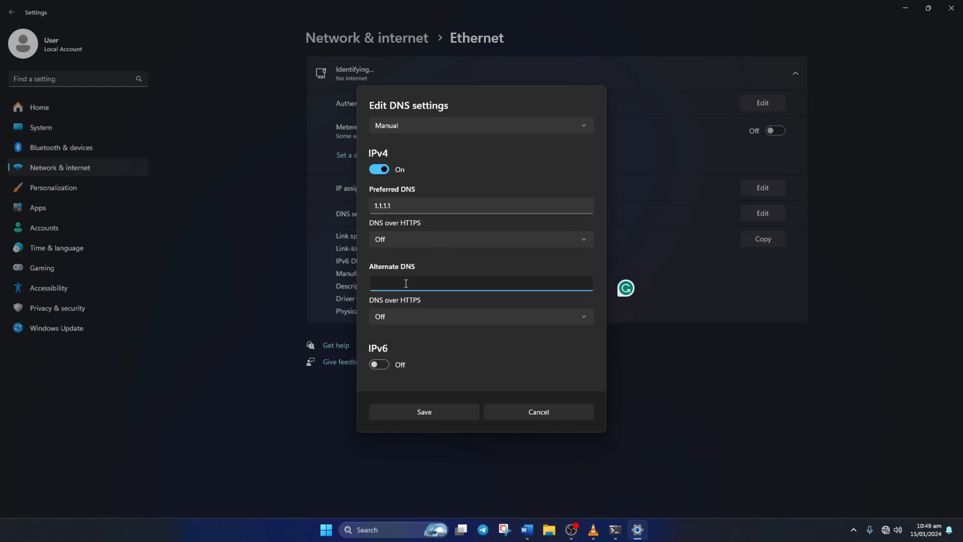
text(1.0.0.1)
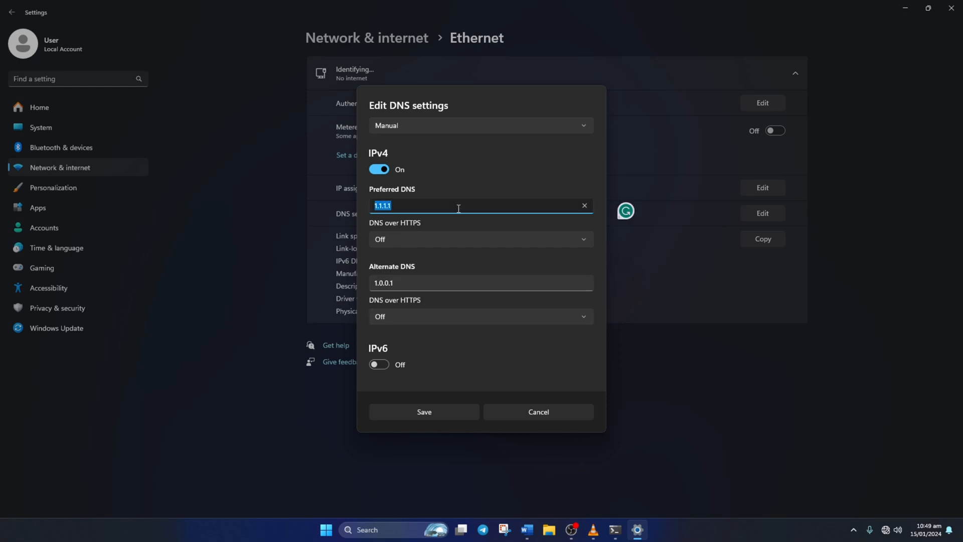
text(8.8.)
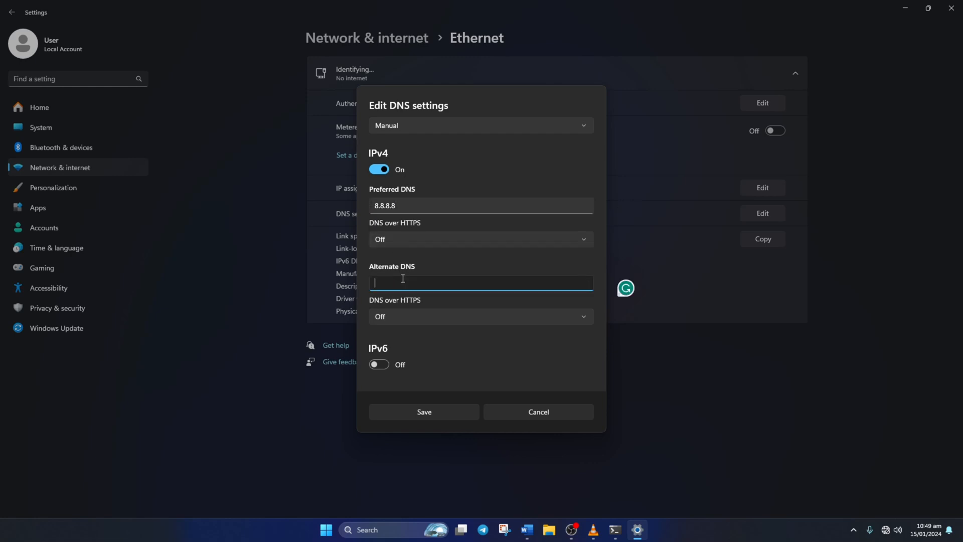
text(8.8.4.4)
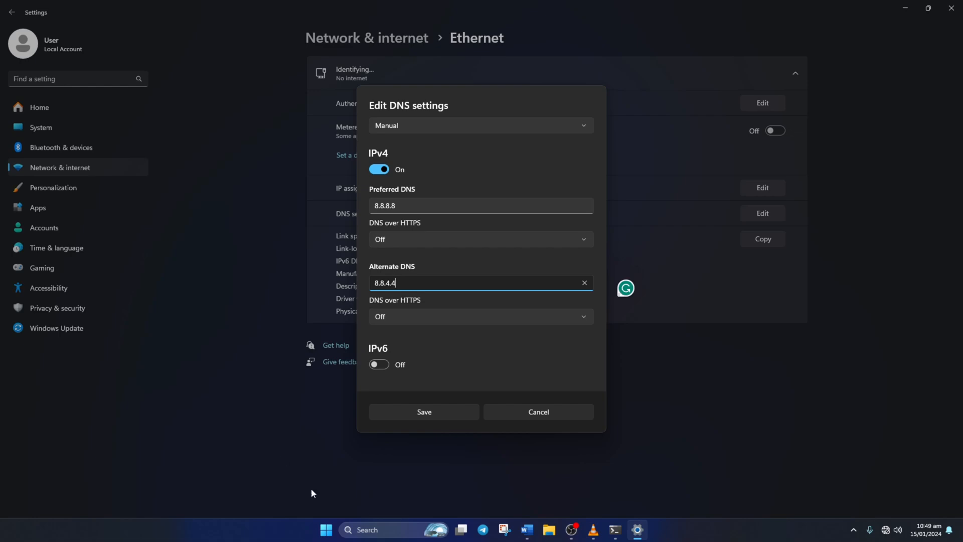
click(423, 412)
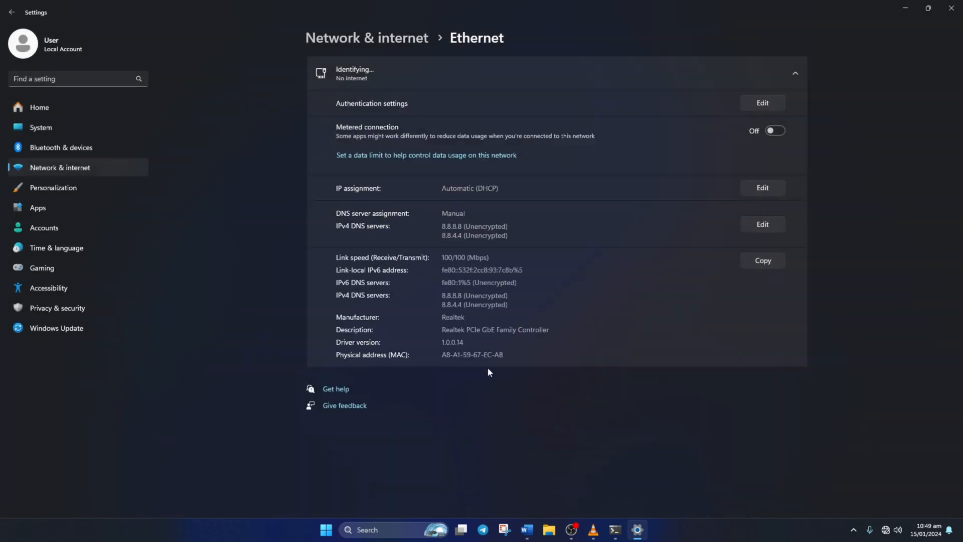